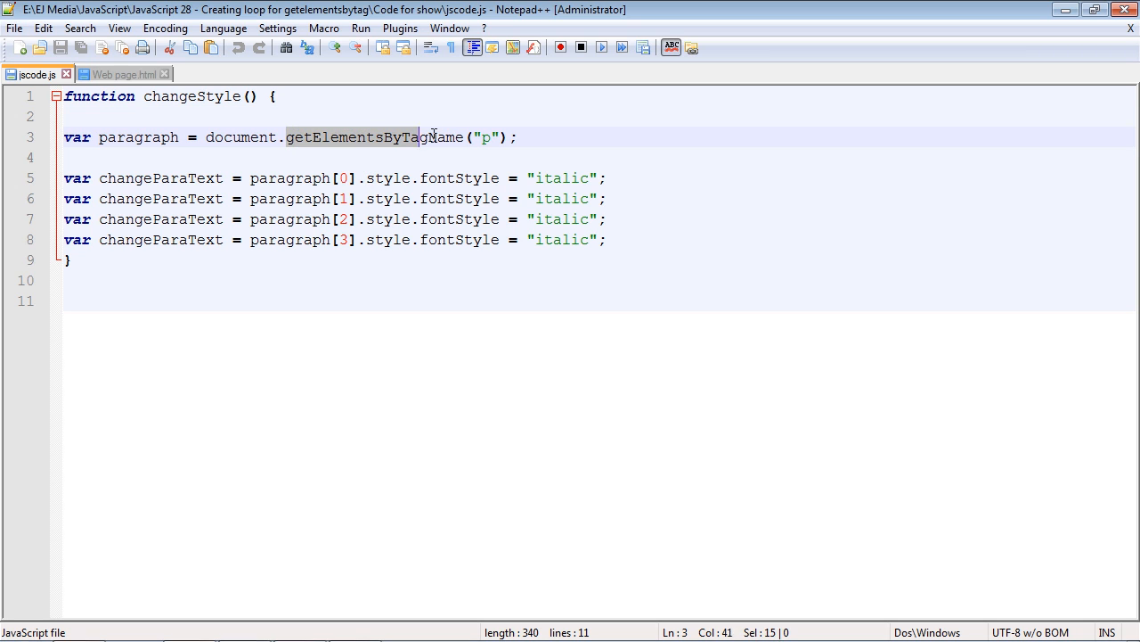
Highlight the getElementsByTagName method name in jscode.js
{"action": "double_click", "coordinate": [375, 137]}
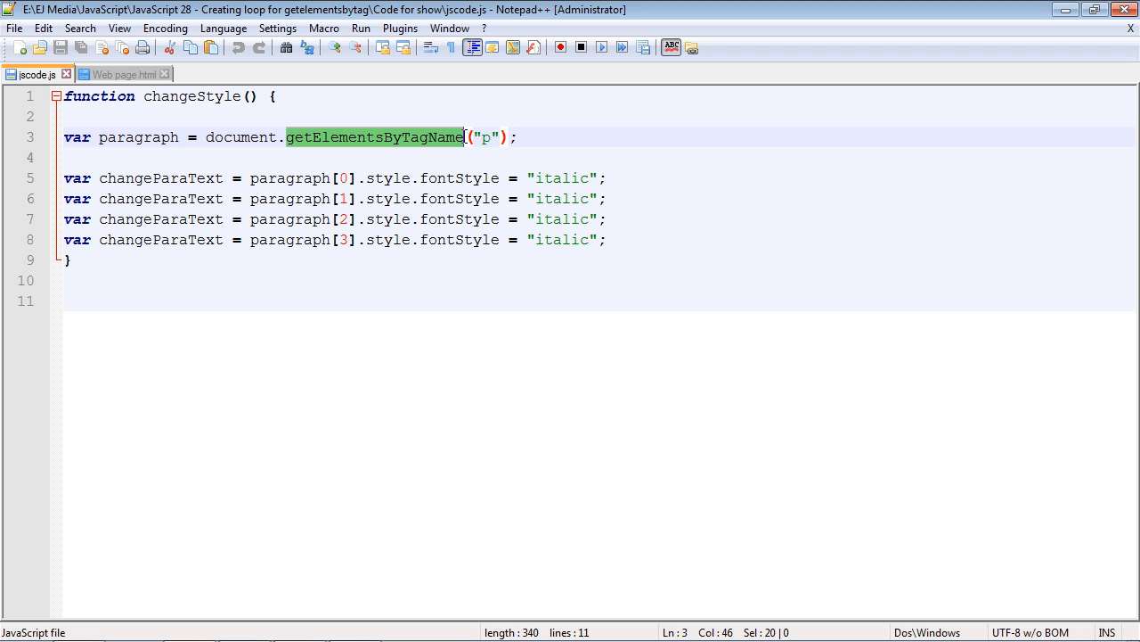
{"action": "mouse_move", "coordinate": [405, 143]}
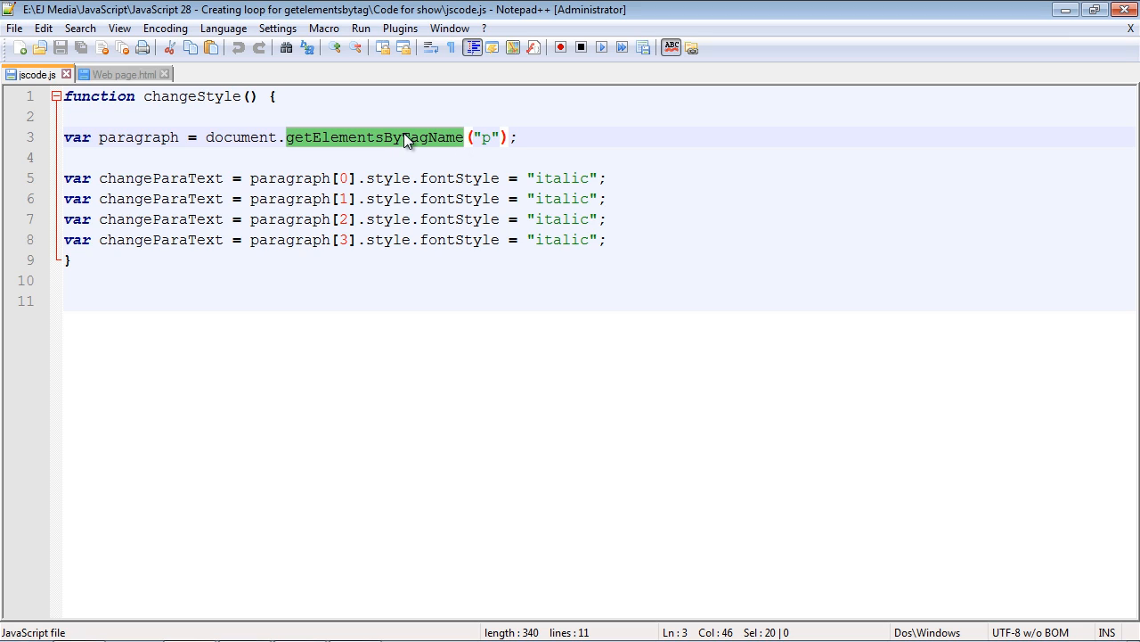
{"action": "mouse_move", "coordinate": [326, 199]}
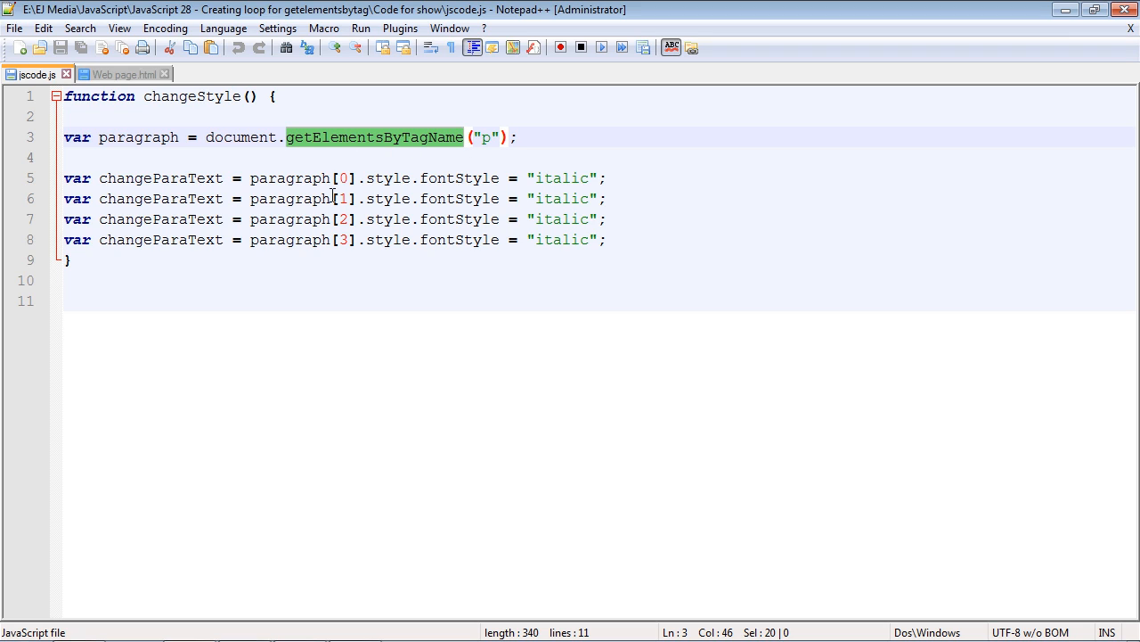
{"action": "mouse_move", "coordinate": [341, 256]}
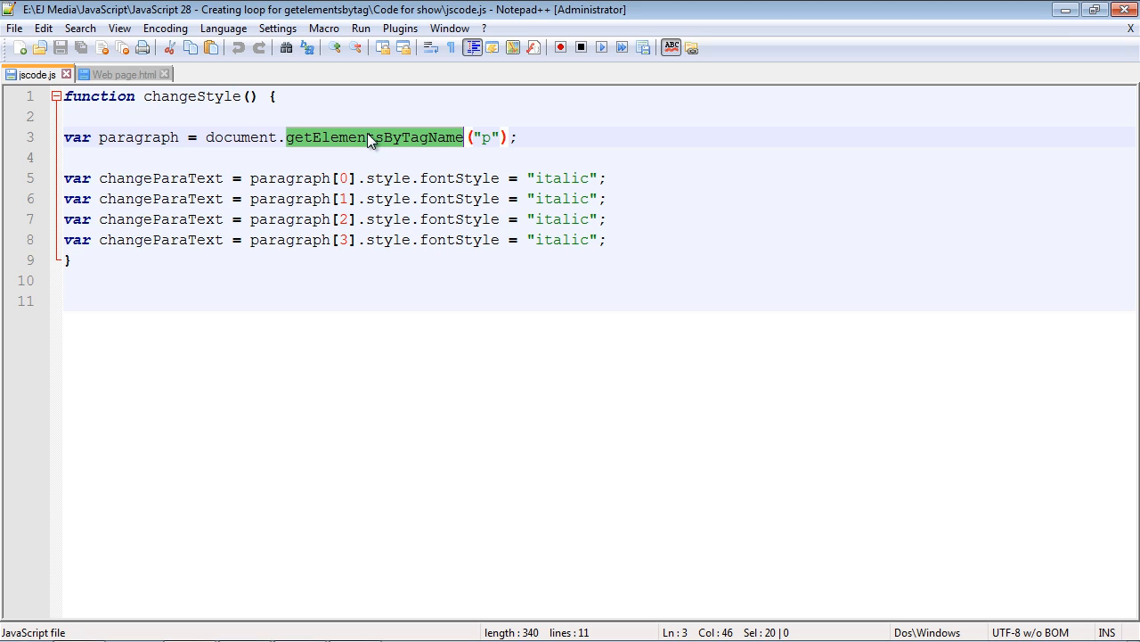
{"action": "mouse_move", "coordinate": [350, 240]}
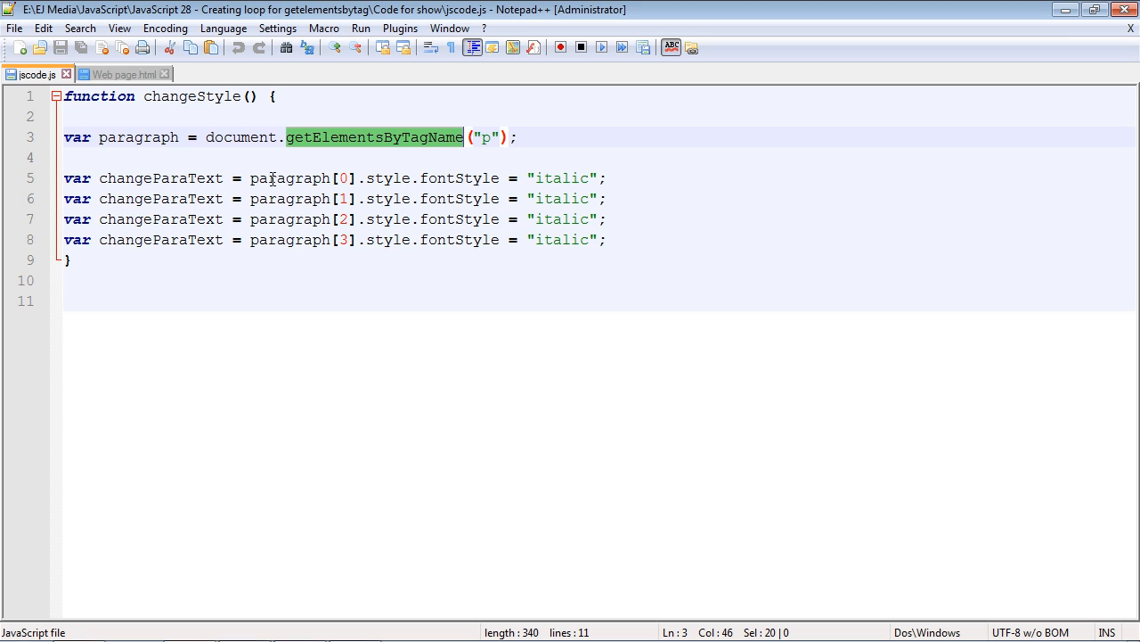
{"action": "mouse_move", "coordinate": [164, 152]}
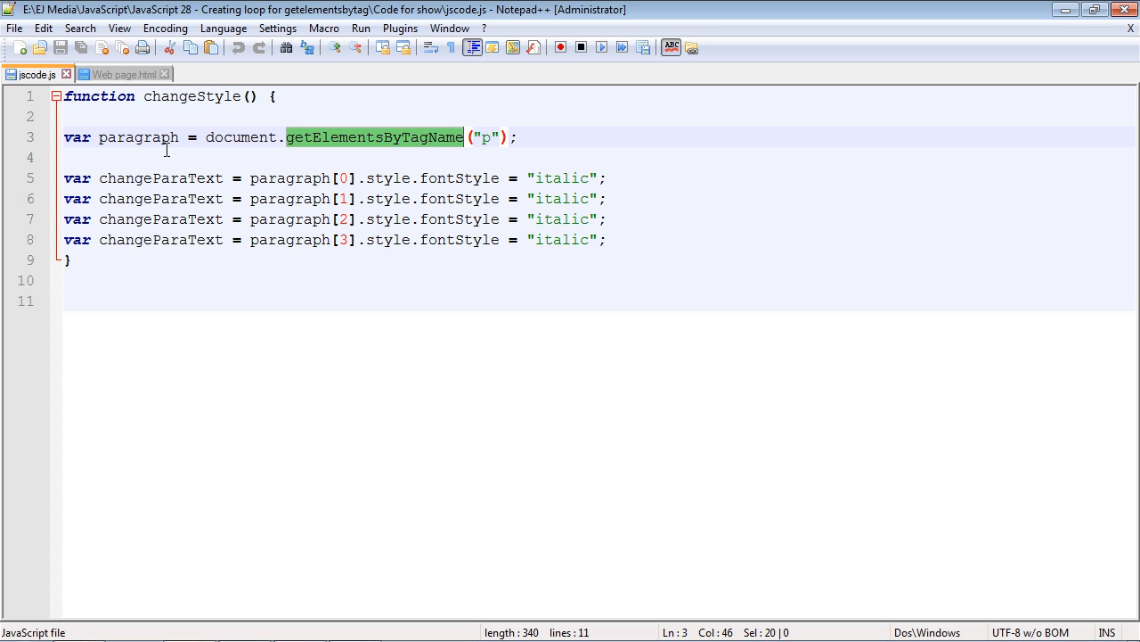
{"action": "mouse_move", "coordinate": [370, 122]}
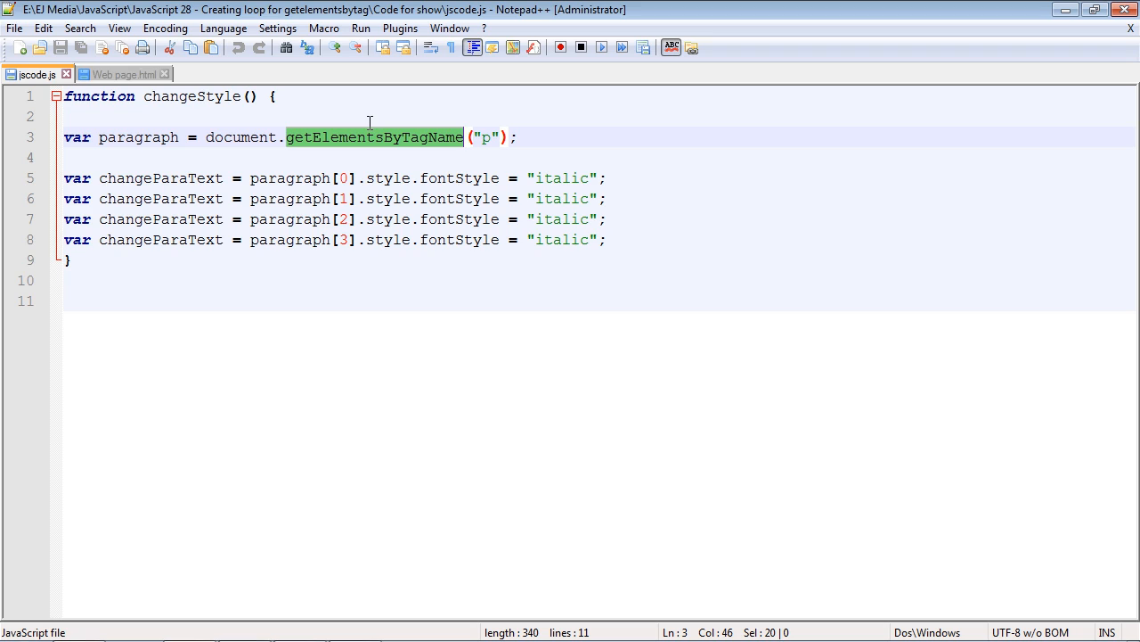
{"action": "mouse_move", "coordinate": [310, 178]}
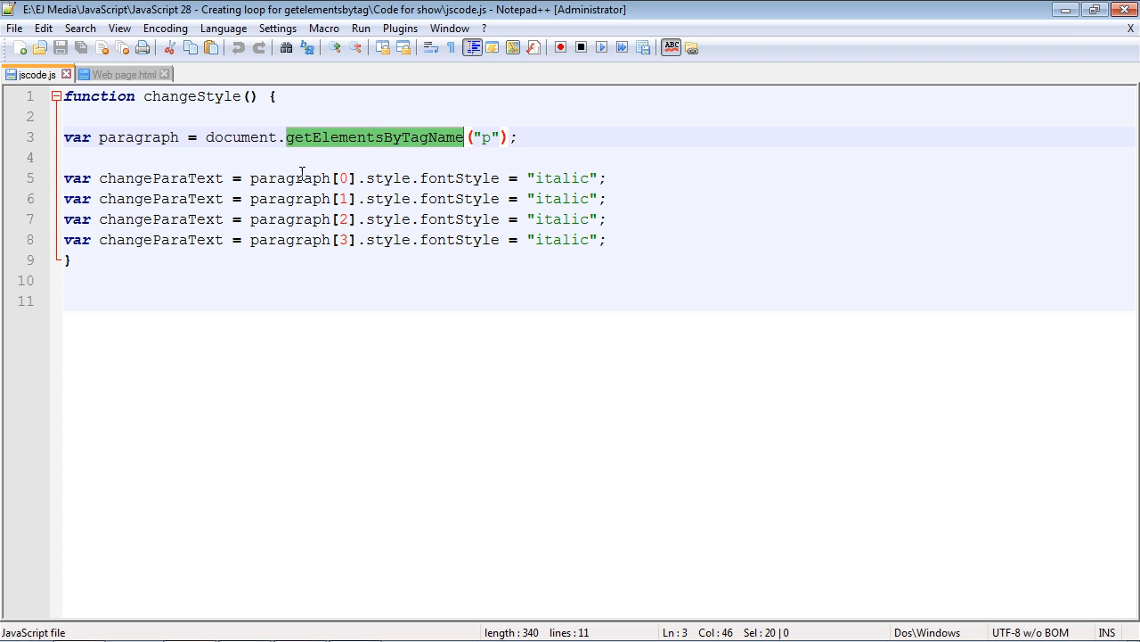
{"action": "mouse_move", "coordinate": [513, 173]}
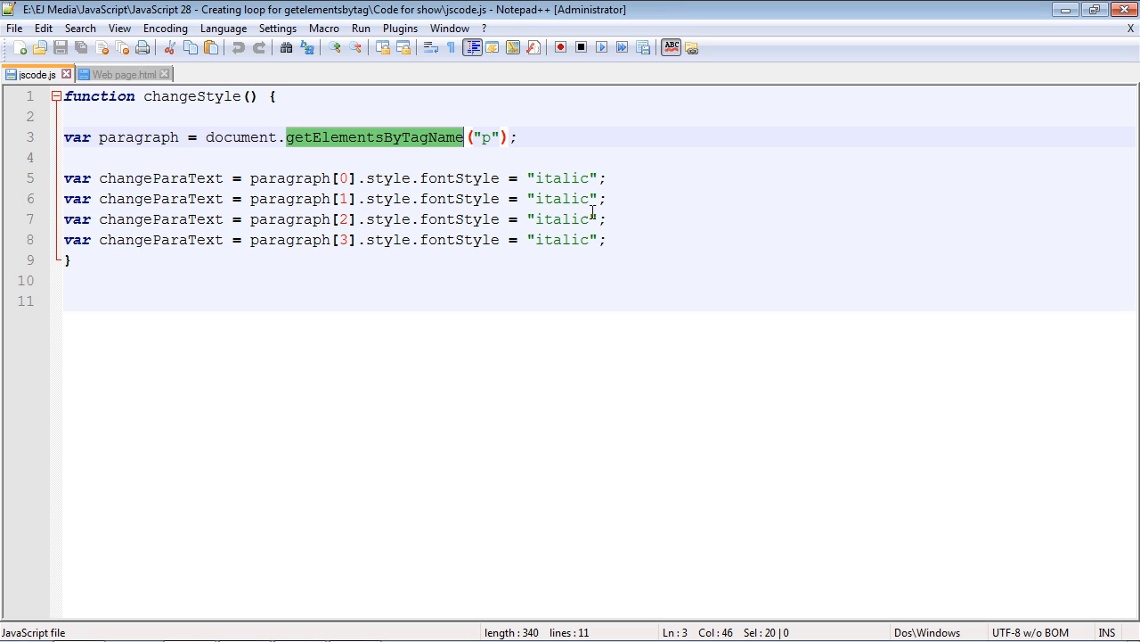
{"action": "mouse_move", "coordinate": [354, 169]}
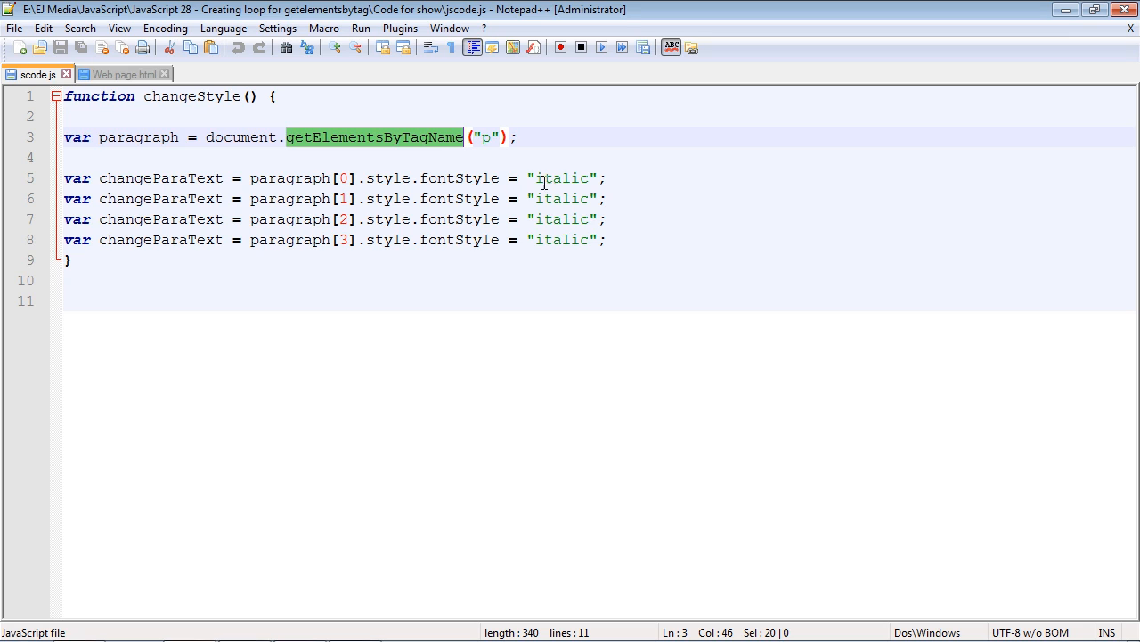
{"action": "mouse_move", "coordinate": [351, 274]}
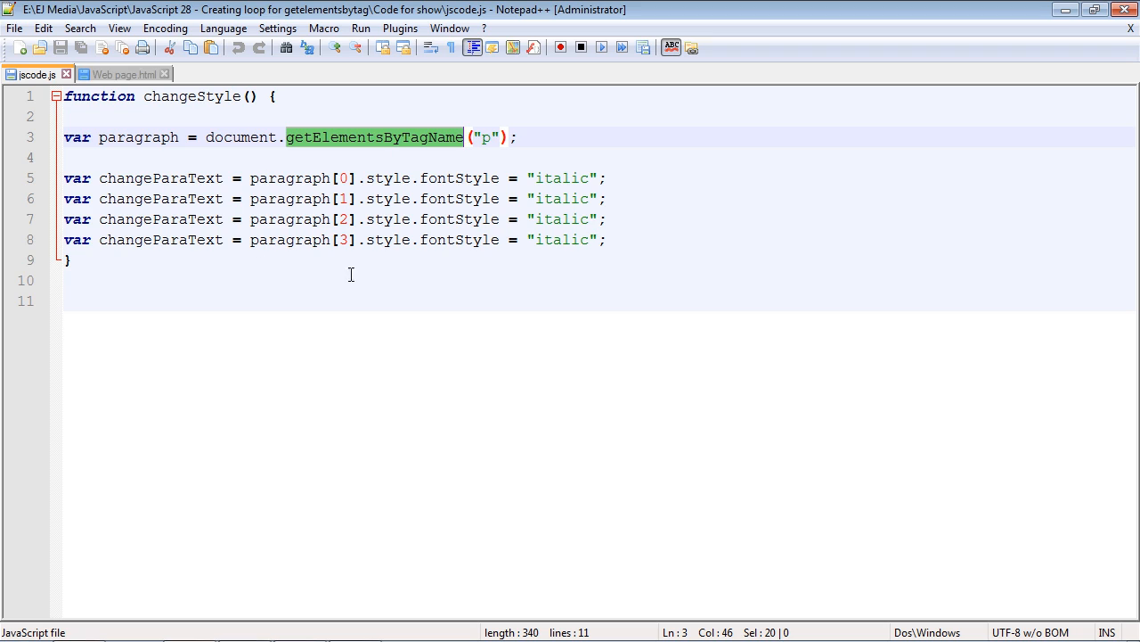
{"action": "mouse_move", "coordinate": [315, 218]}
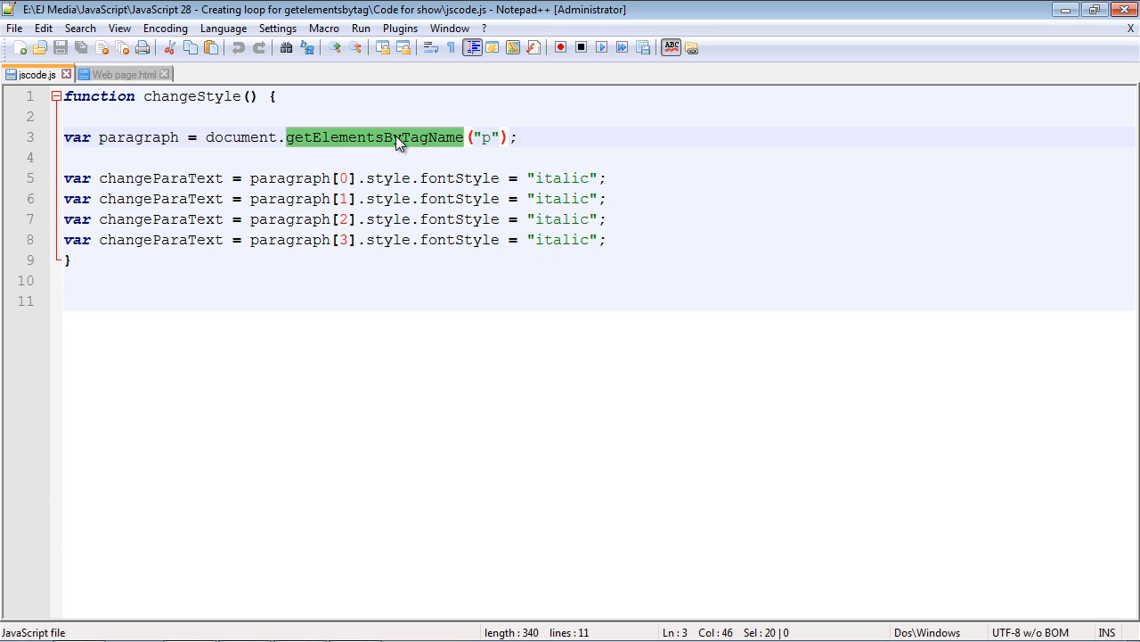
{"action": "mouse_move", "coordinate": [302, 137]}
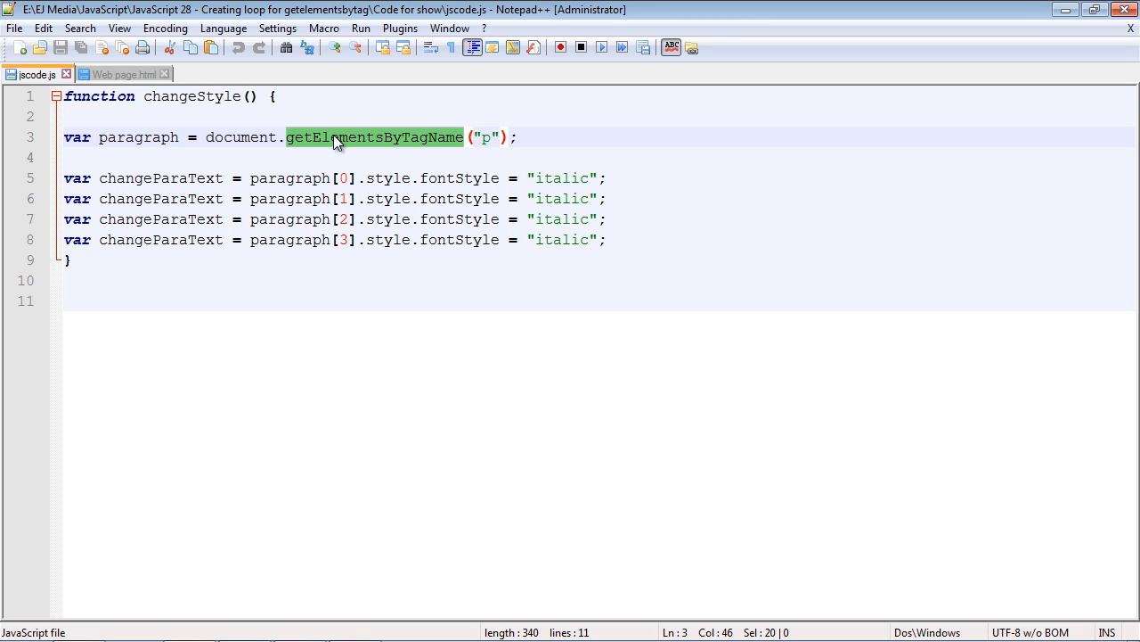
{"action": "mouse_move", "coordinate": [325, 142]}
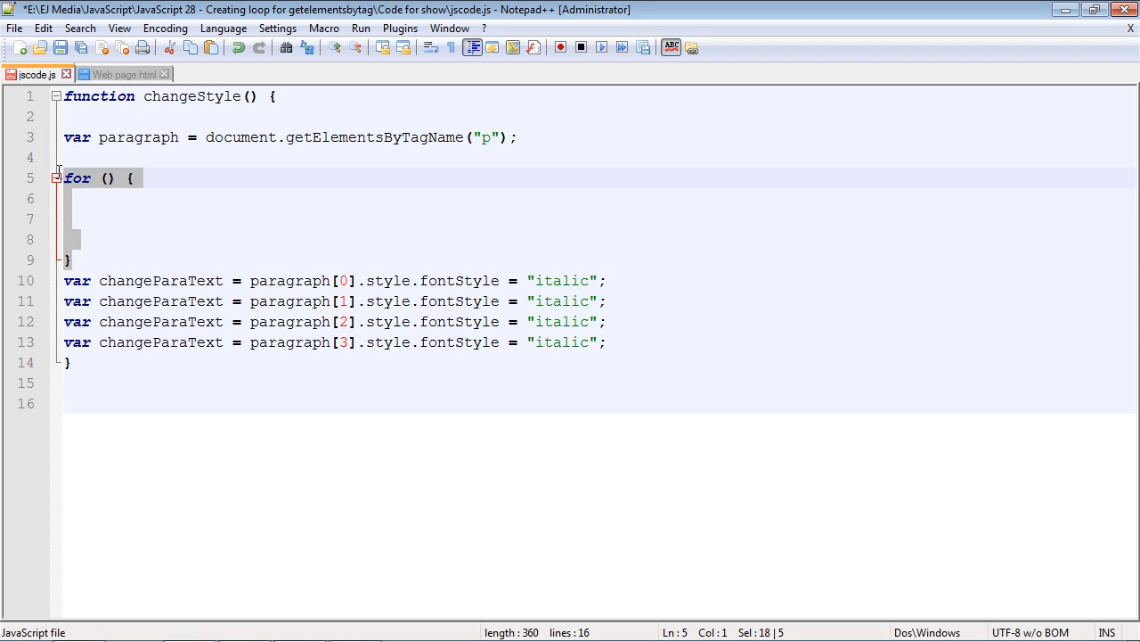
{"action": "mouse_move", "coordinate": [96, 194]}
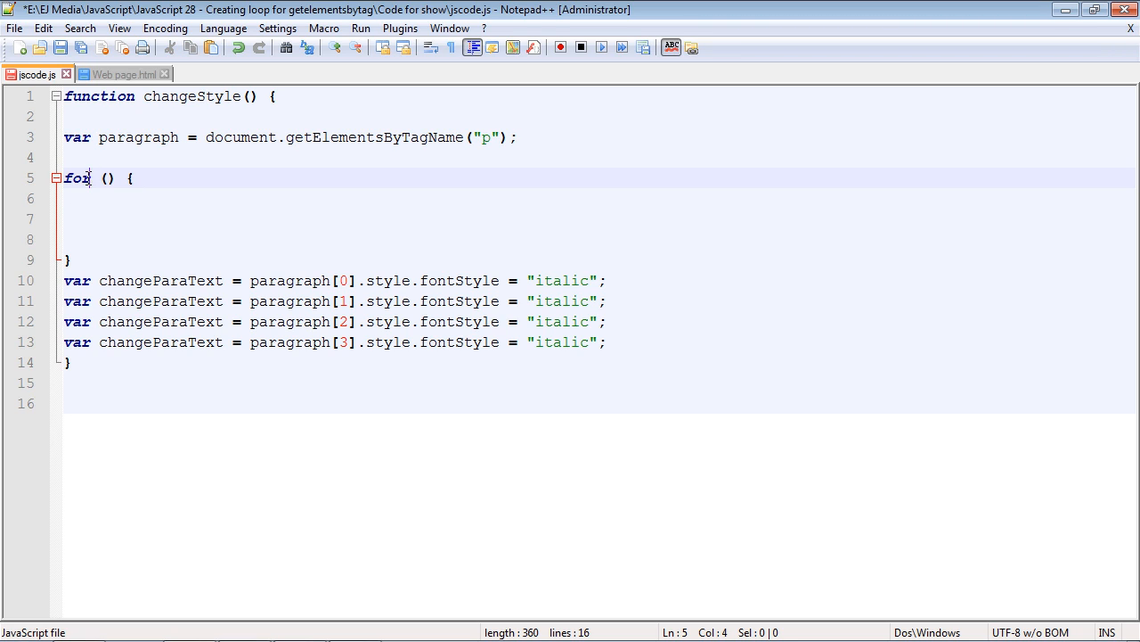
{"action": "double_click", "coordinate": [76, 177]}
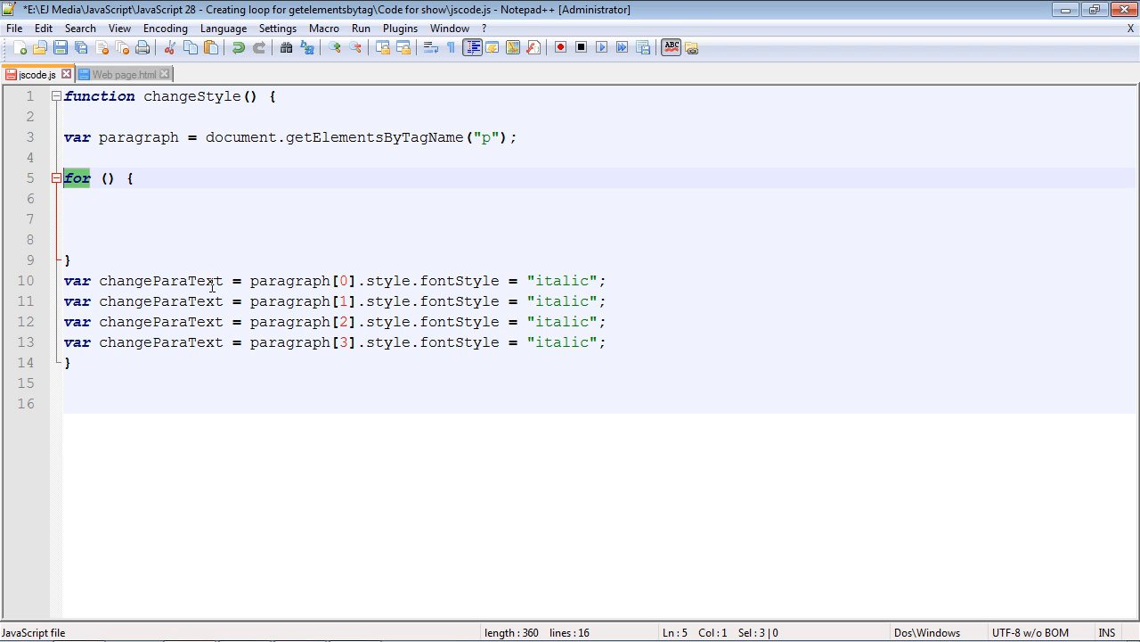
{"action": "mouse_move", "coordinate": [153, 237]}
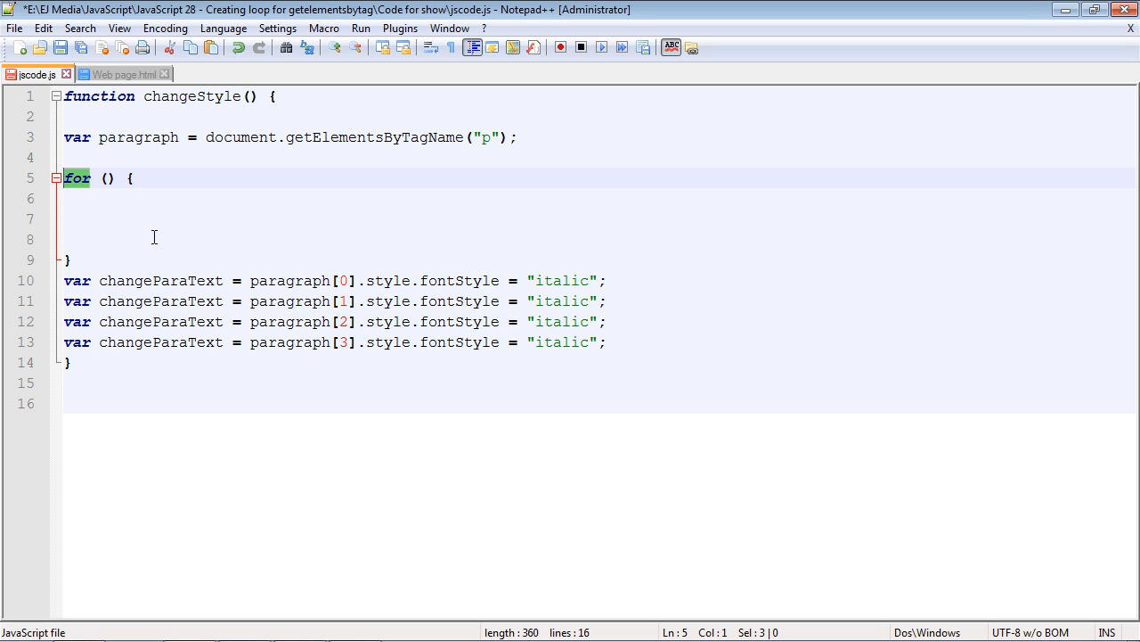
{"action": "mouse_move", "coordinate": [93, 195]}
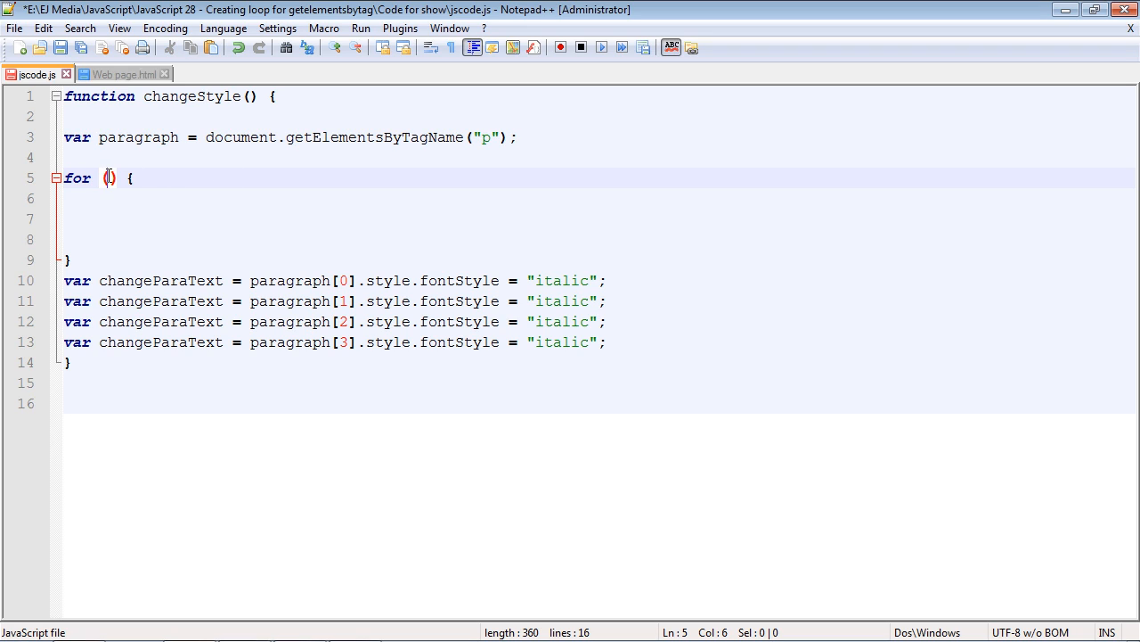
Type the counter initialization 'var i = 0;' into the for header and select the stray comma
{"action": "type", "text": "var"}
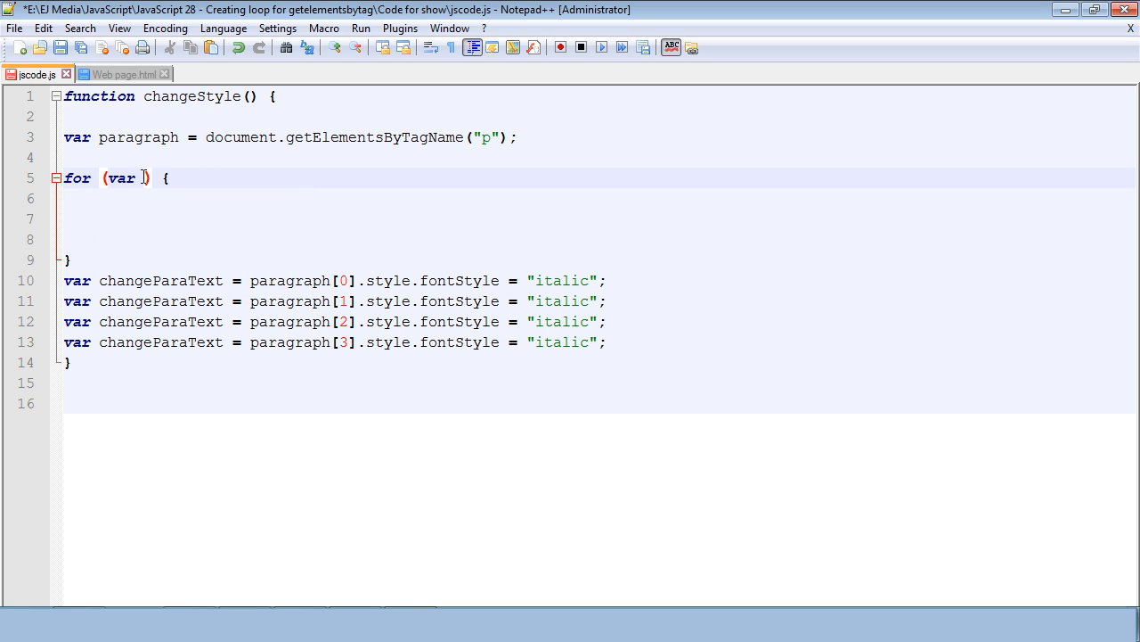
{"action": "type", "text": "i ="}
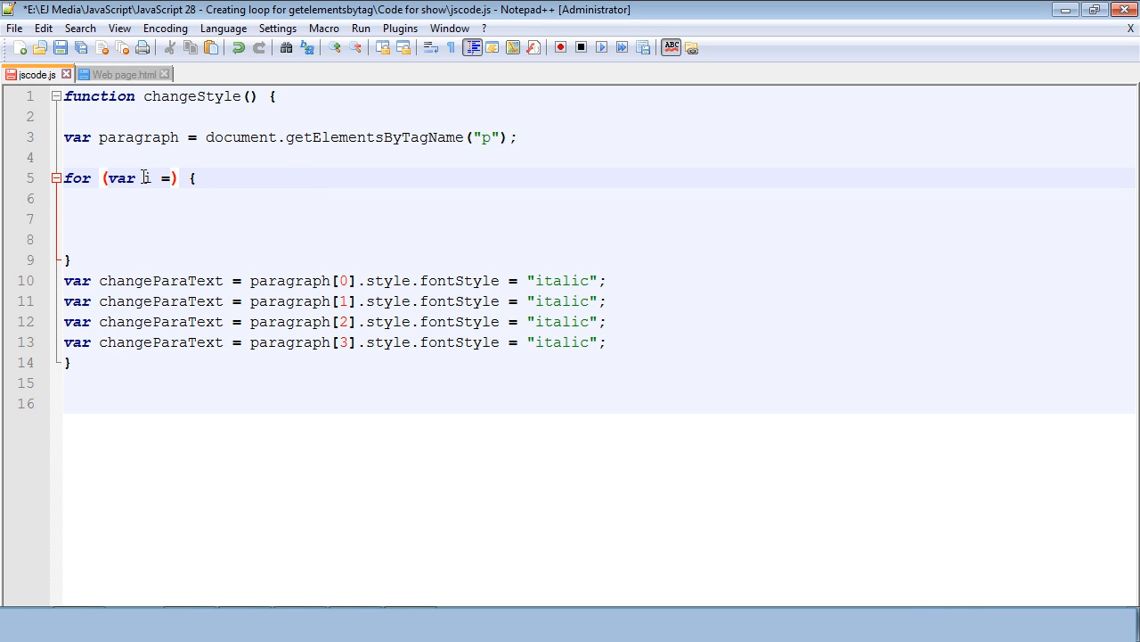
{"action": "type", "text": "0"}
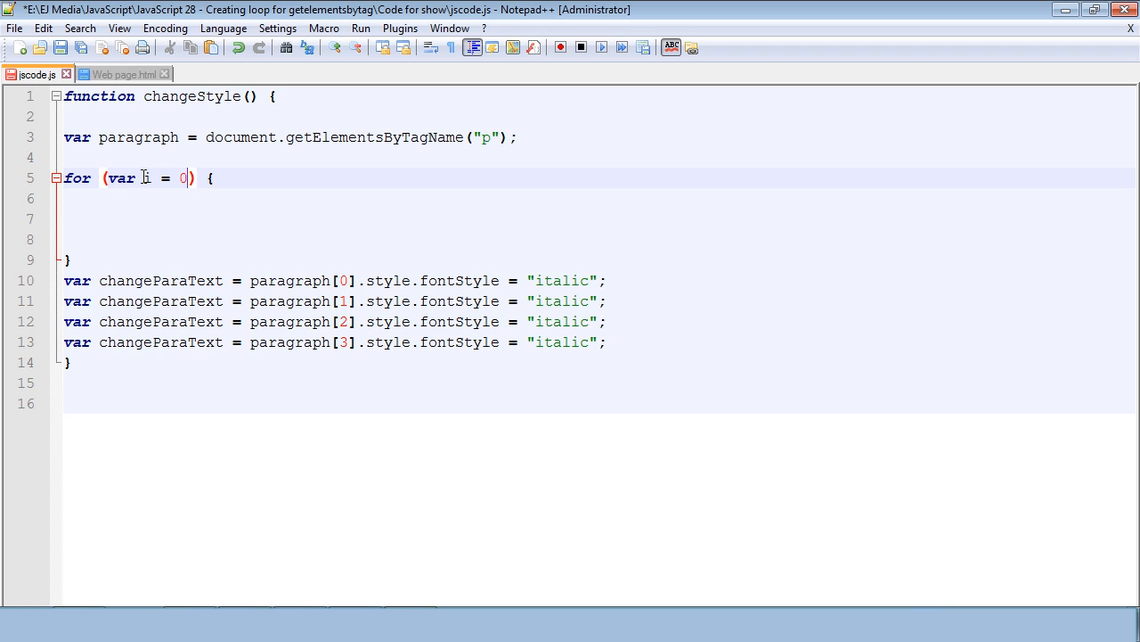
{"action": "type", "text": ";"}
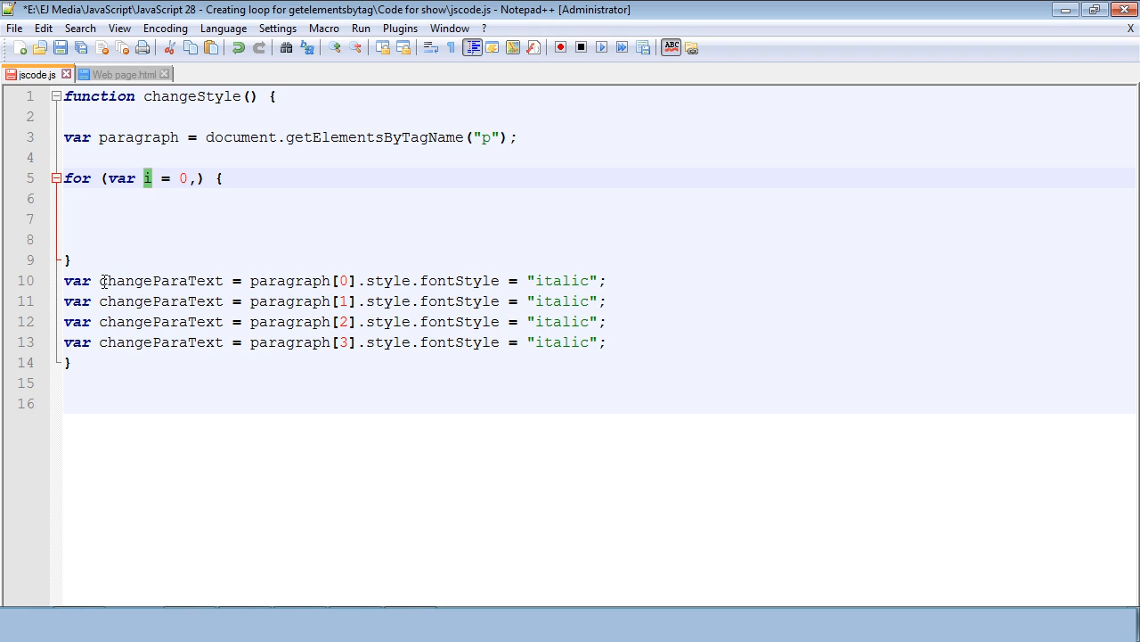
{"action": "double_click", "coordinate": [161, 280]}
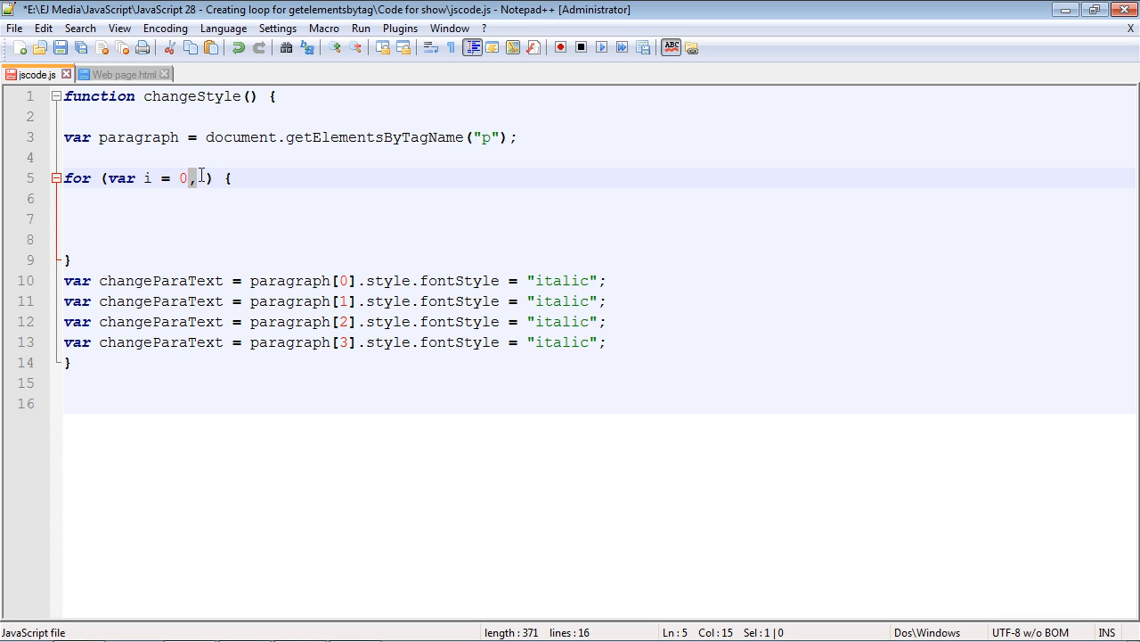
Replace the comma with a semicolon and add the condition 'i < paragraph.length;'
{"action": "type", "text": ";"}
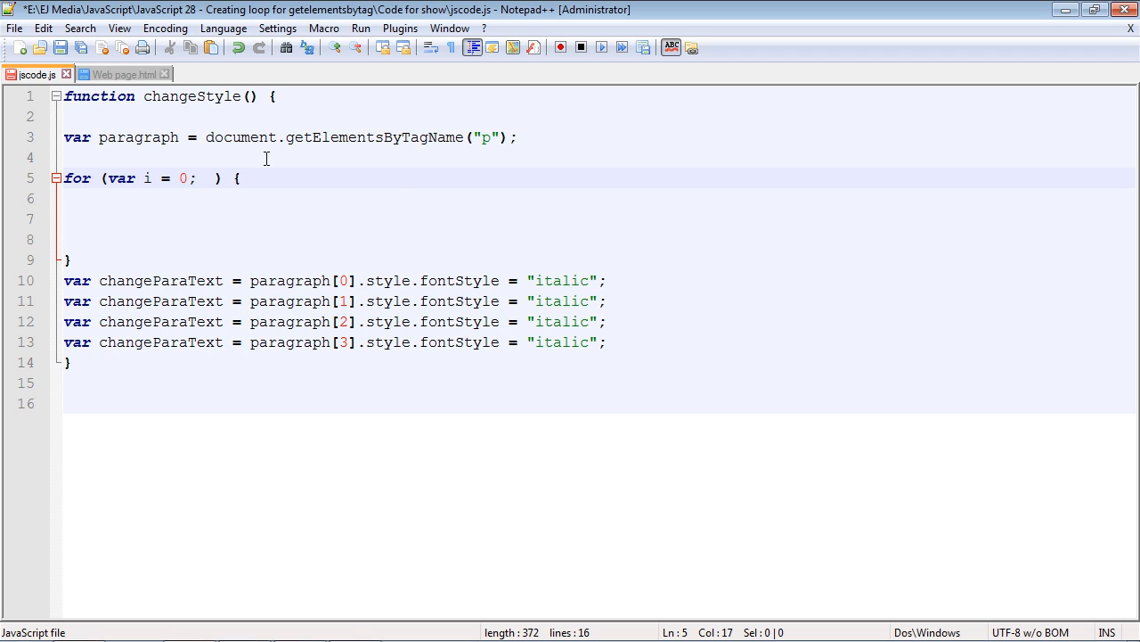
{"action": "type", "text": "i< paragraph.length;"}
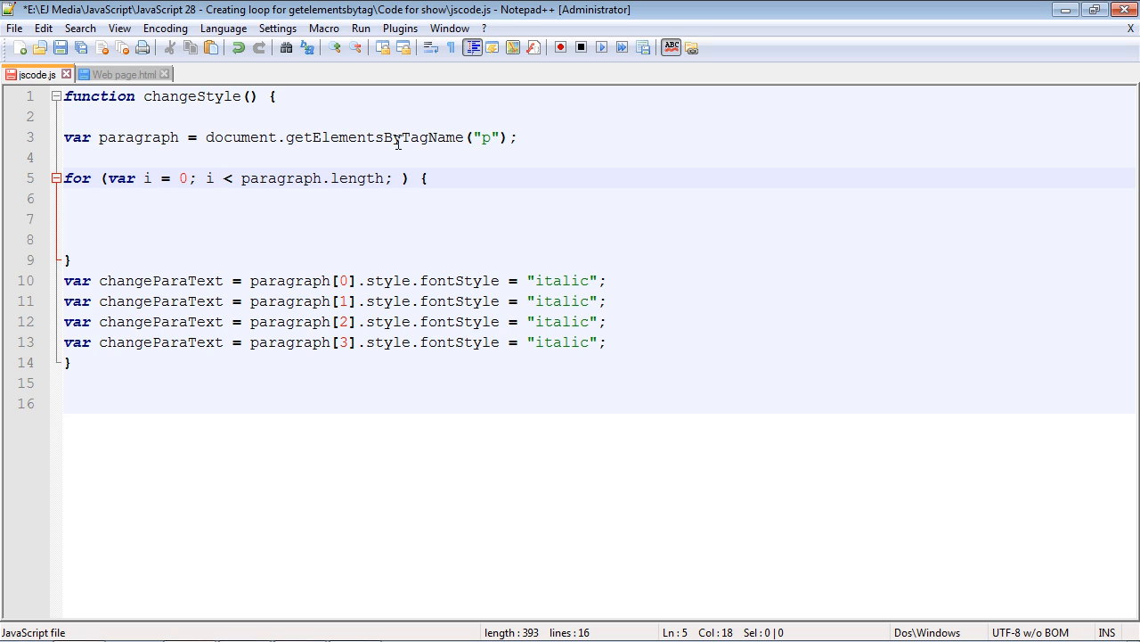
{"action": "left_click", "coordinate": [214, 178]}
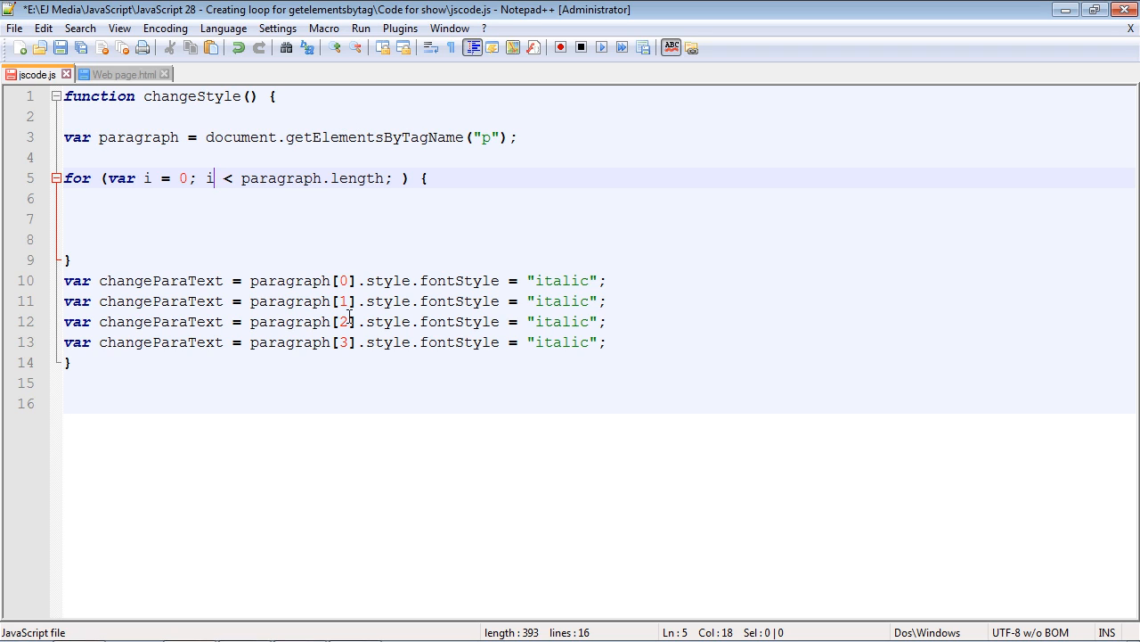
{"action": "mouse_move", "coordinate": [314, 108]}
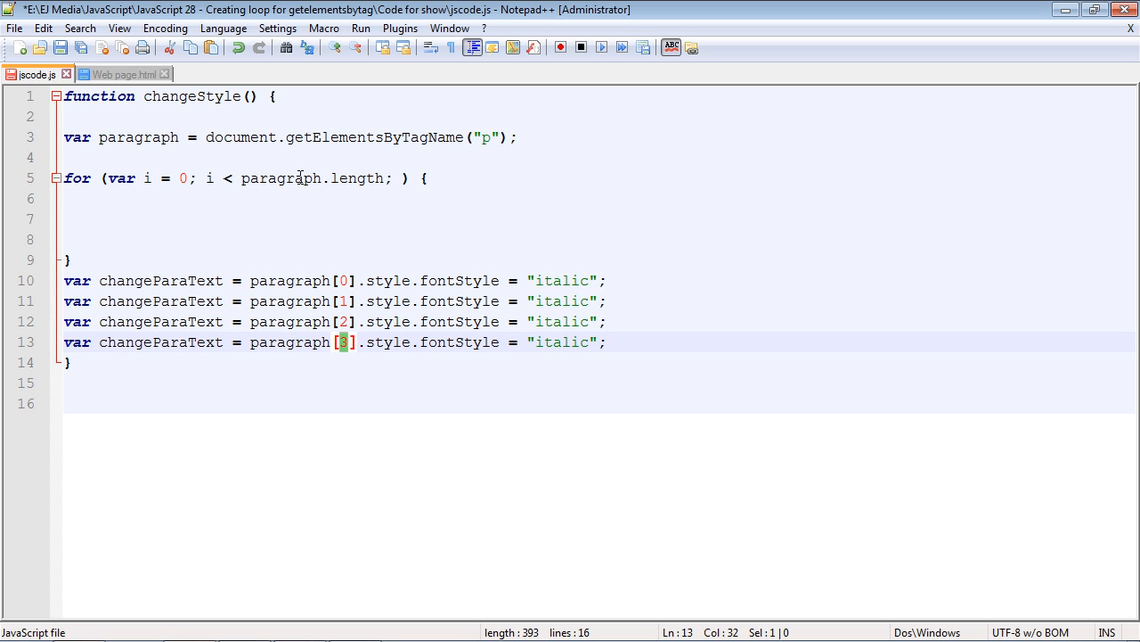
{"action": "mouse_move", "coordinate": [270, 170]}
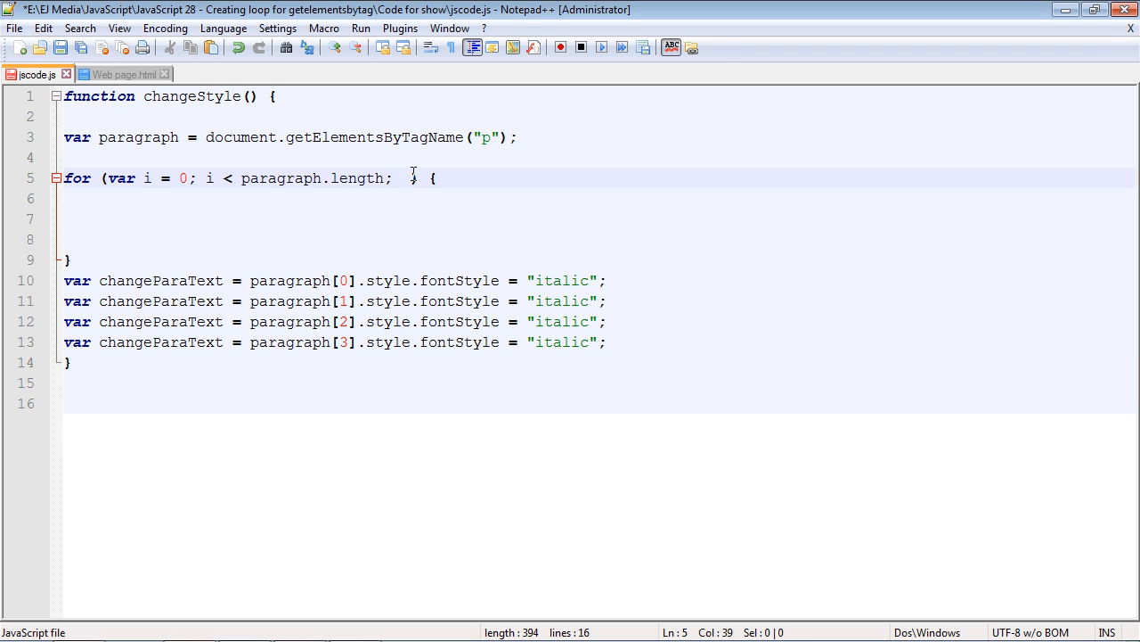
Add 'i++' to the loop header, then highlight the index and 'italic' in line two
{"action": "type", "text": "i++"}
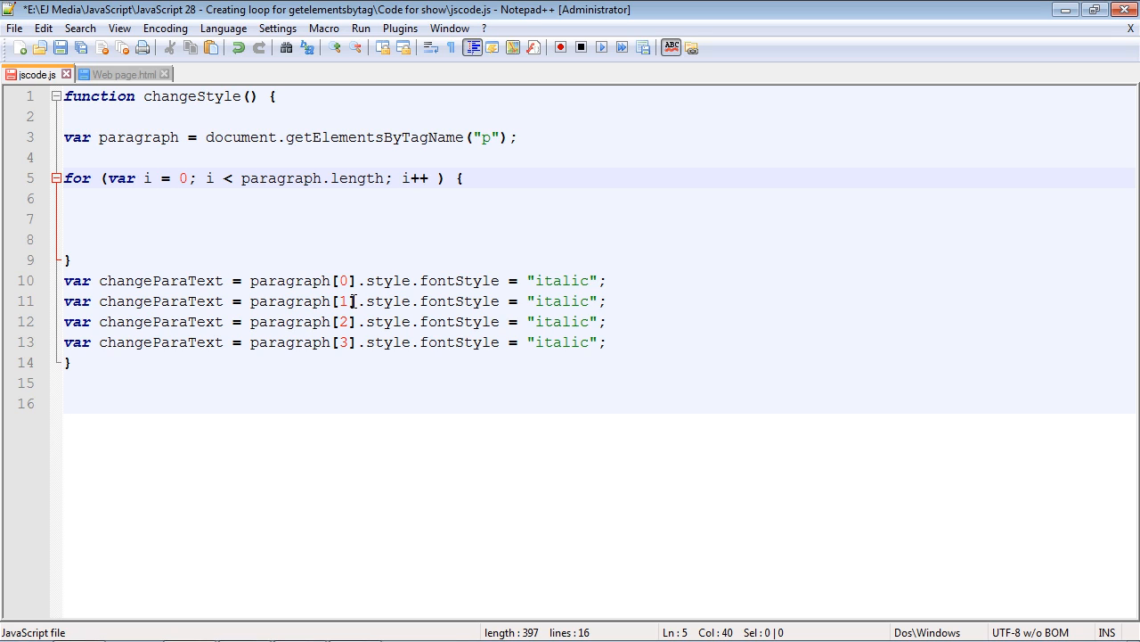
{"action": "double_click", "coordinate": [341, 301]}
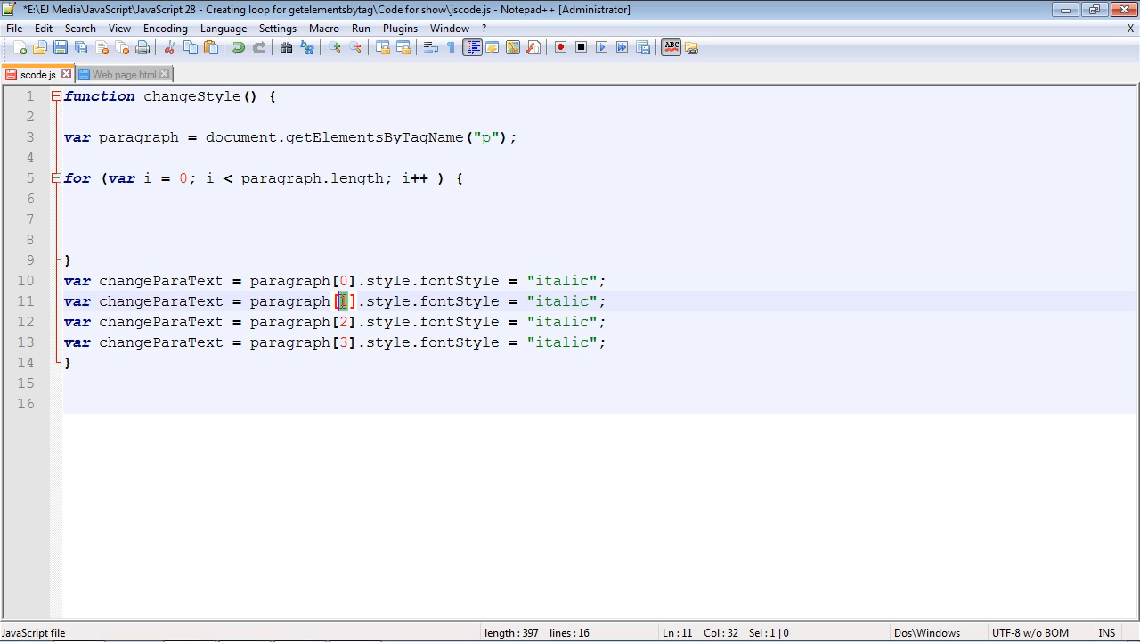
{"action": "double_click", "coordinate": [563, 300]}
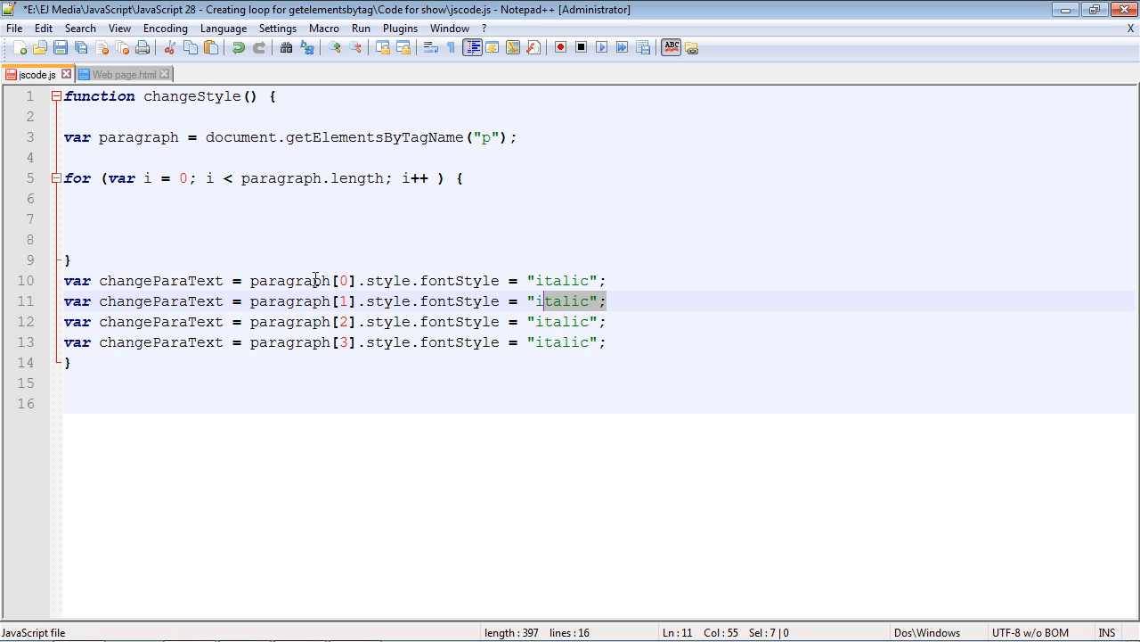
{"action": "mouse_move", "coordinate": [375, 280]}
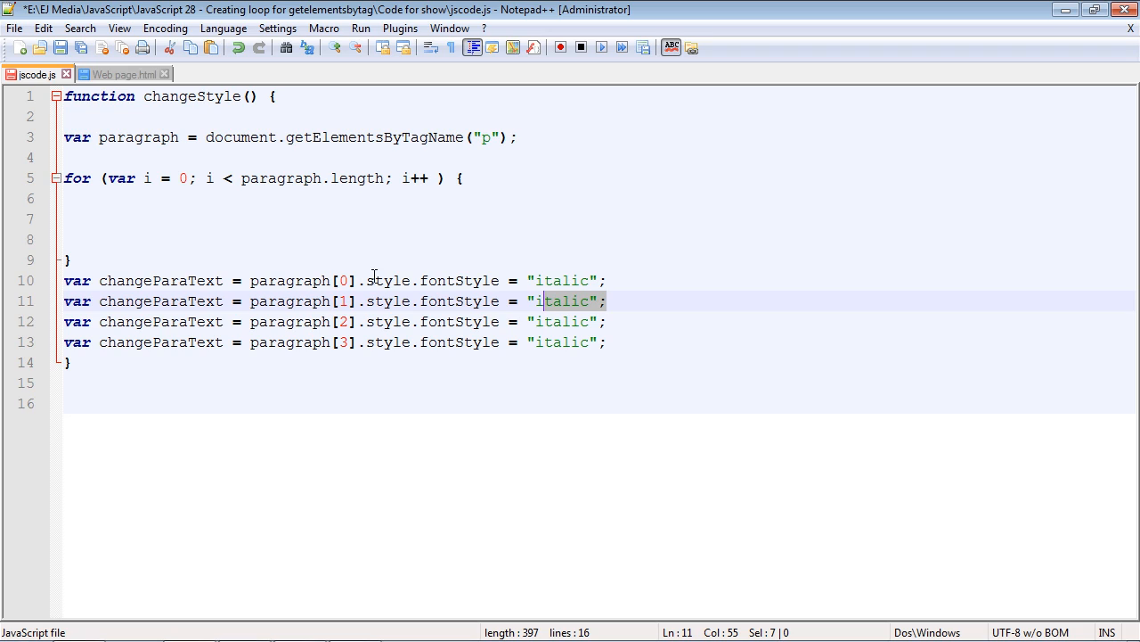
{"action": "mouse_move", "coordinate": [482, 301]}
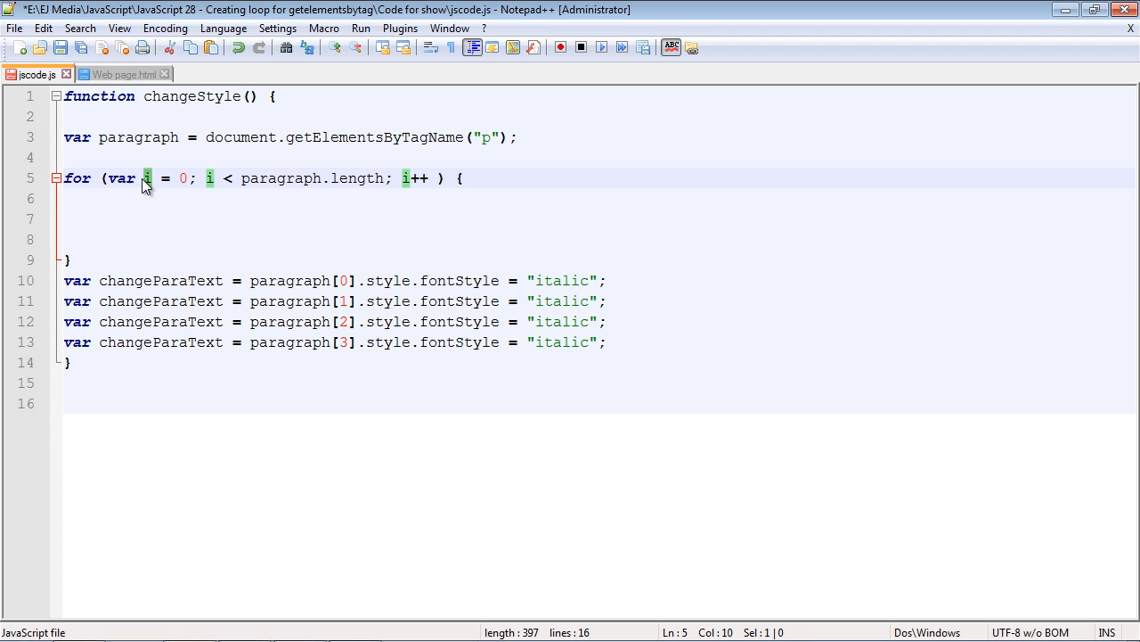
Set paragraph[i].style.fontStyle = "italic" in the loop body and delete the four old lines
{"action": "type", "text": "paragraph[0].style.fontStyle = \"italic\";"}
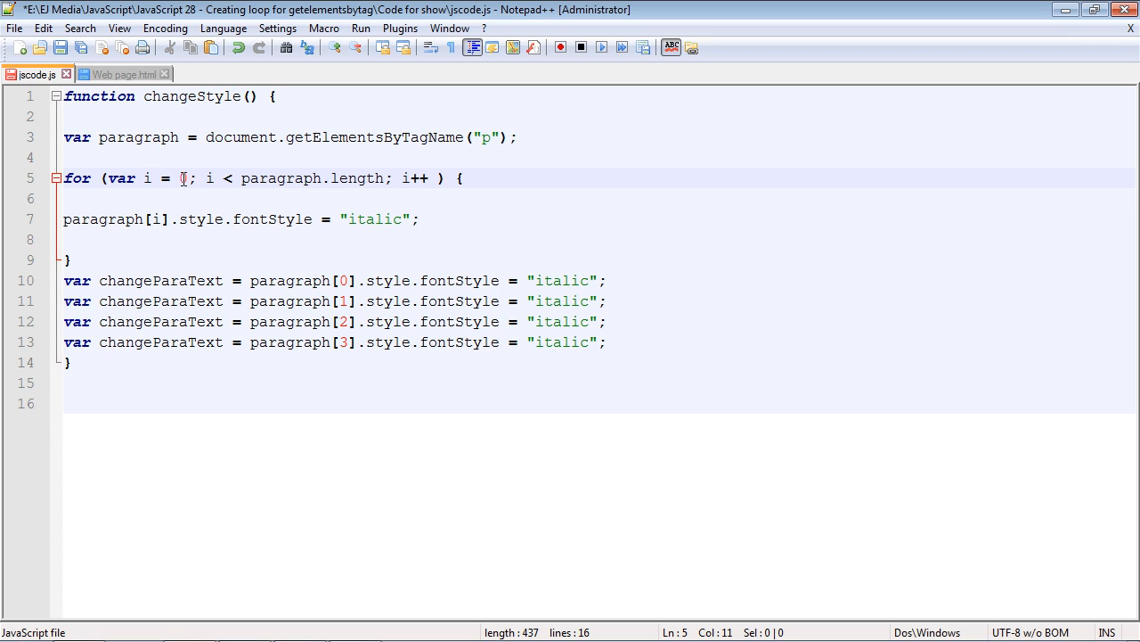
{"action": "type", "text": "0"}
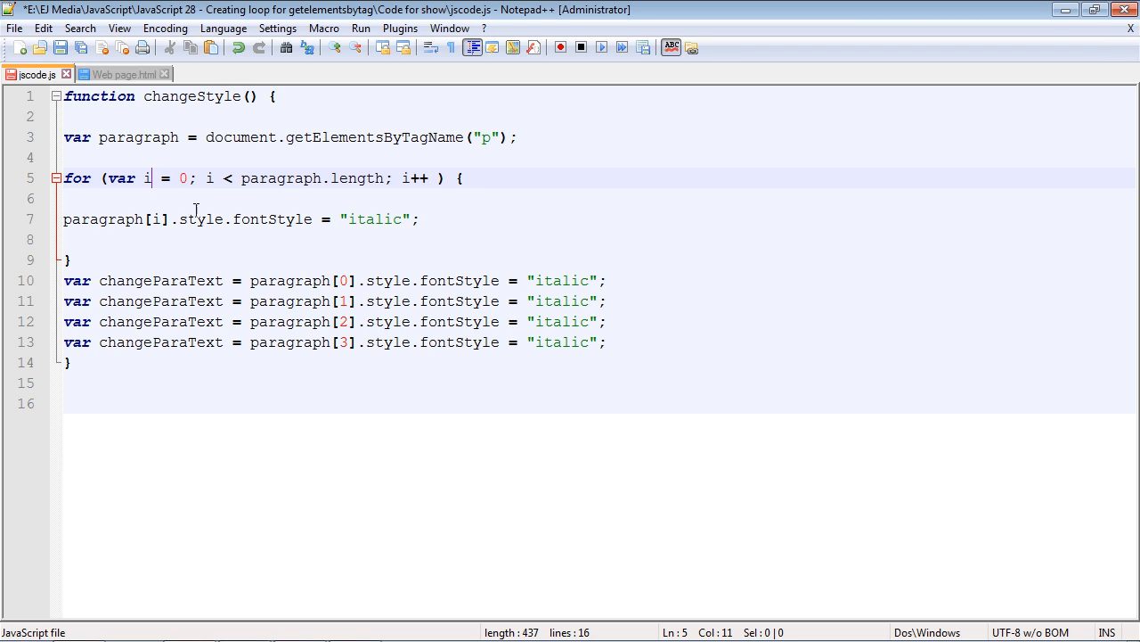
{"action": "mouse_move", "coordinate": [620, 362]}
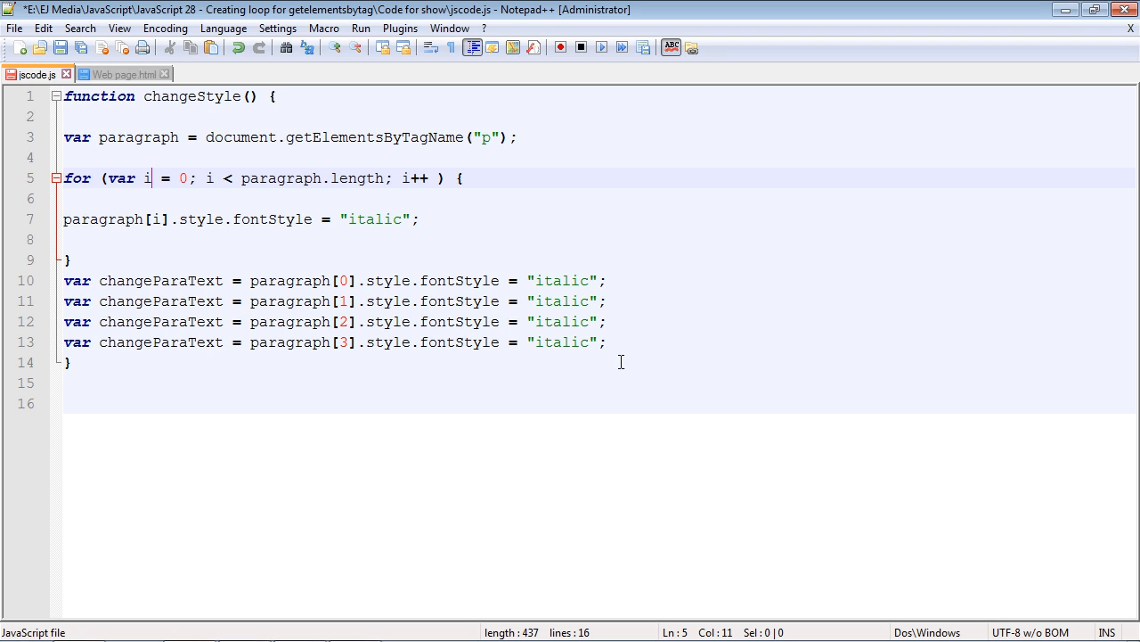
{"action": "left_click_drag", "start_coordinate": [64, 279], "coordinate": [606, 341]}
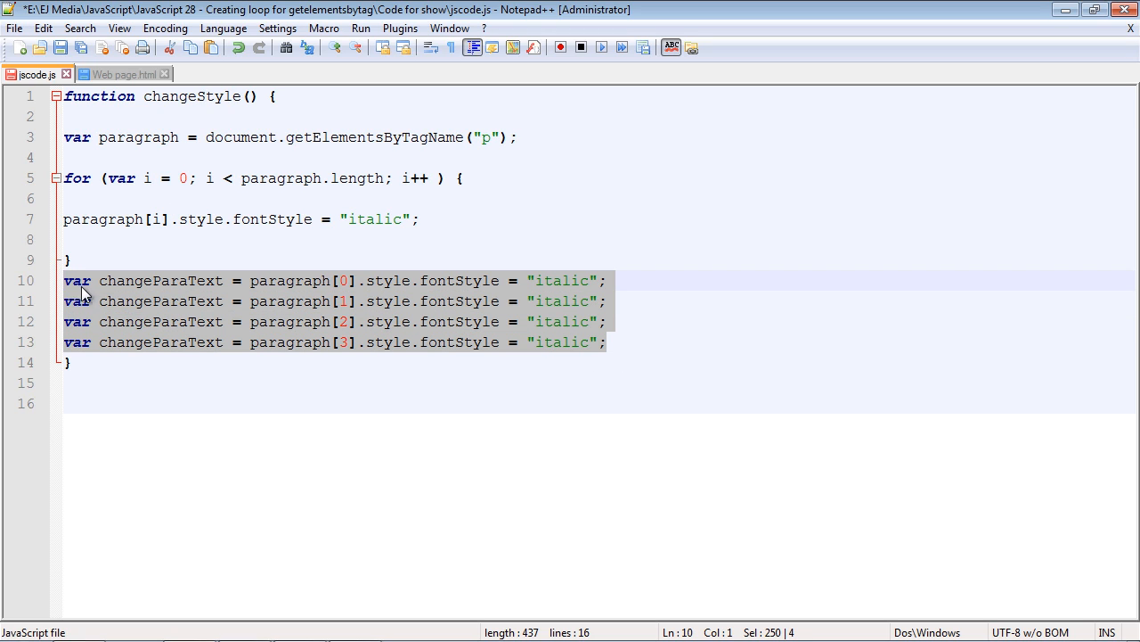
{"action": "key", "text": "Delete"}
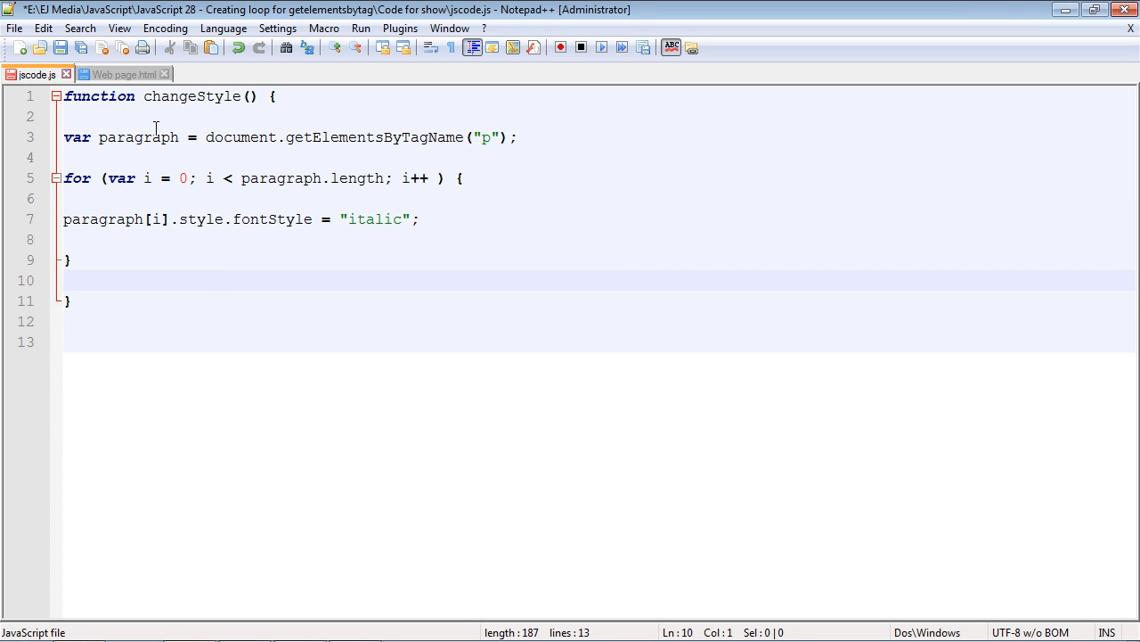
{"action": "mouse_move", "coordinate": [198, 219]}
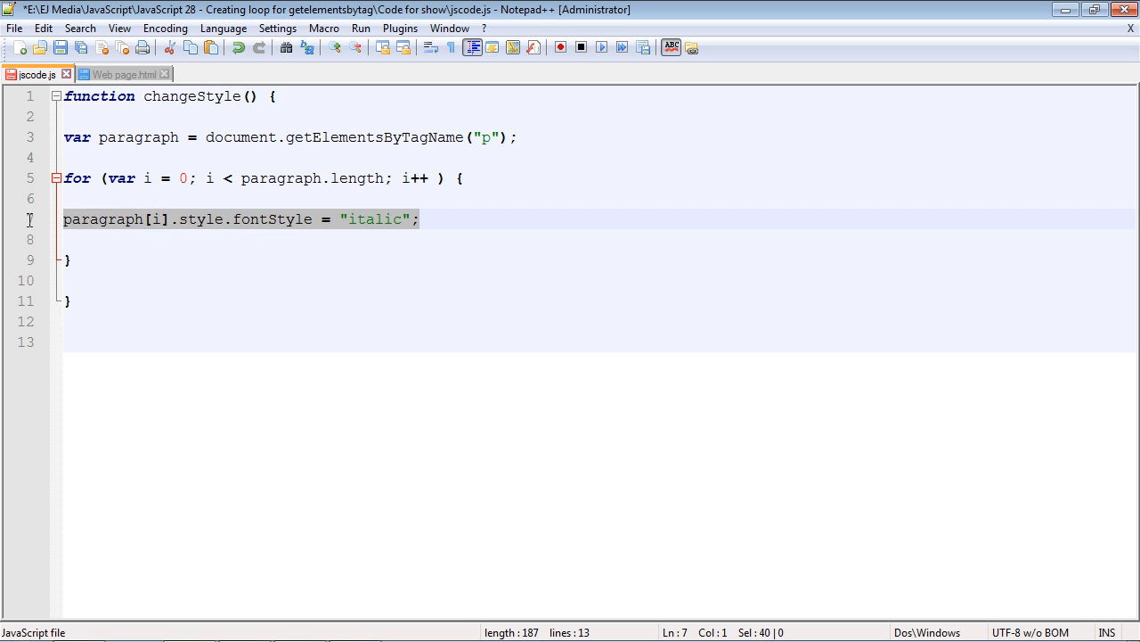
Launch Web page.html in Chrome from Notepad++
{"action": "left_click", "coordinate": [15, 28]}
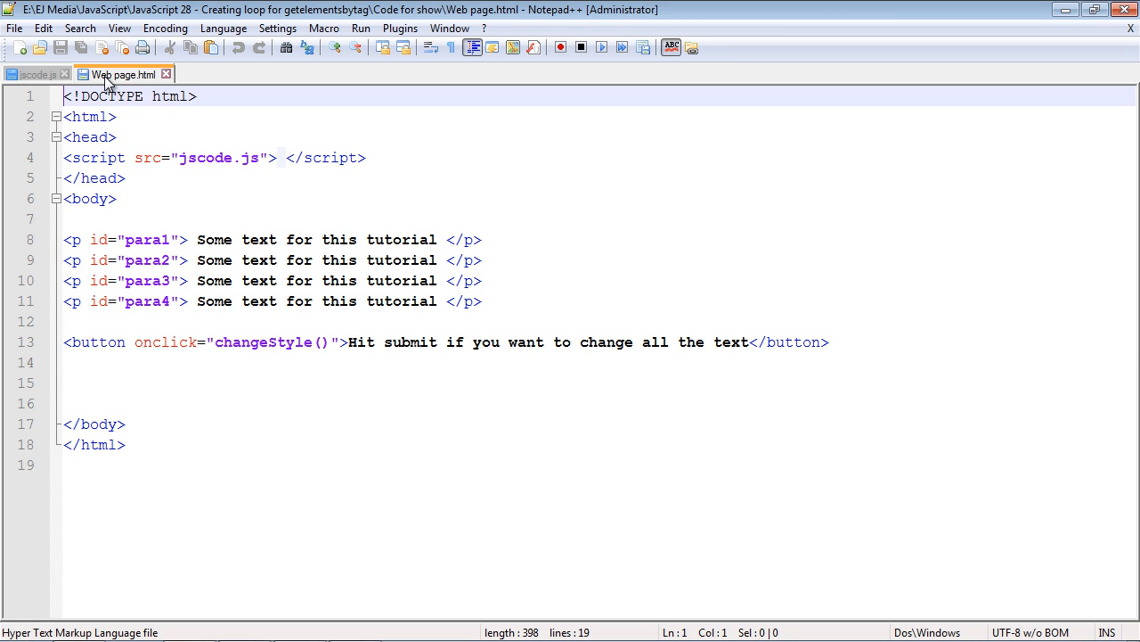
{"action": "left_click", "coordinate": [369, 27]}
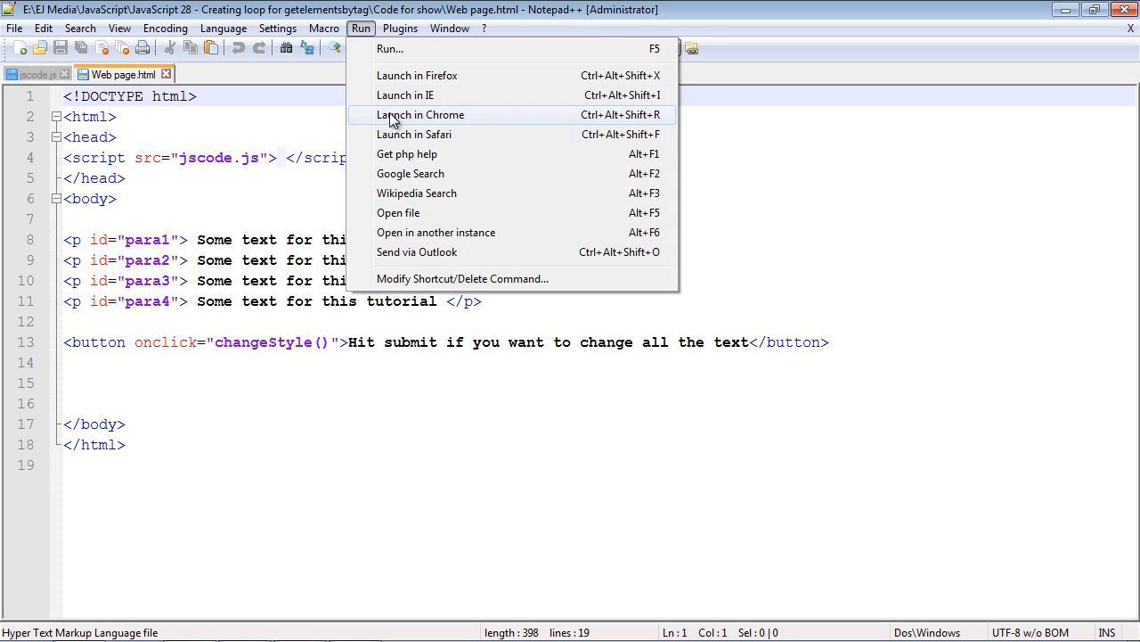
{"action": "left_click", "coordinate": [420, 114]}
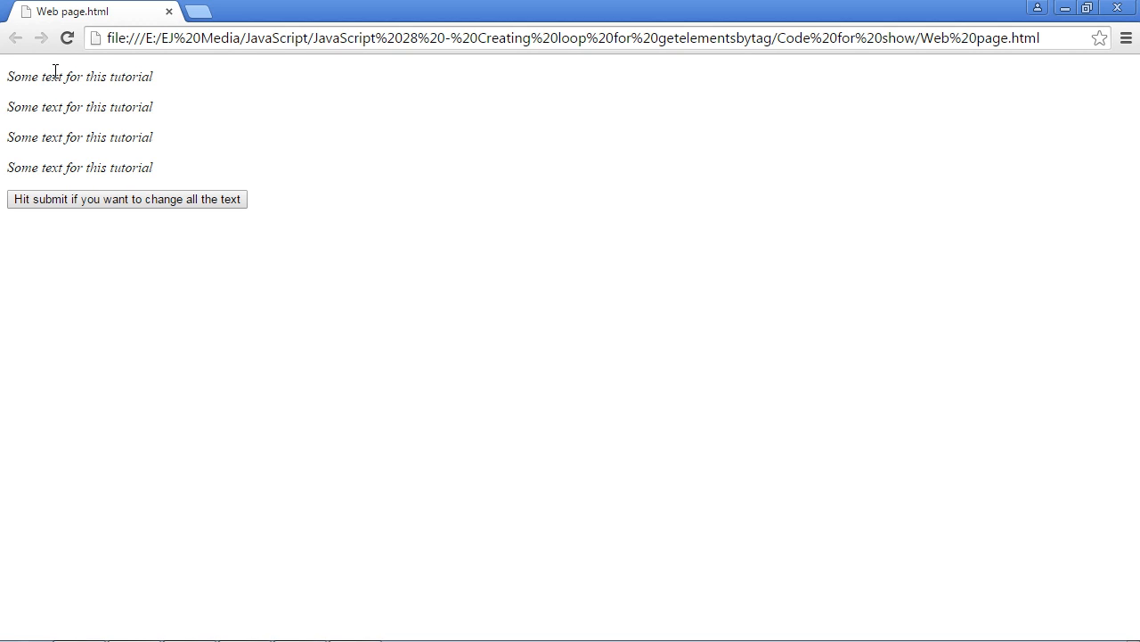
{"action": "mouse_move", "coordinate": [187, 123]}
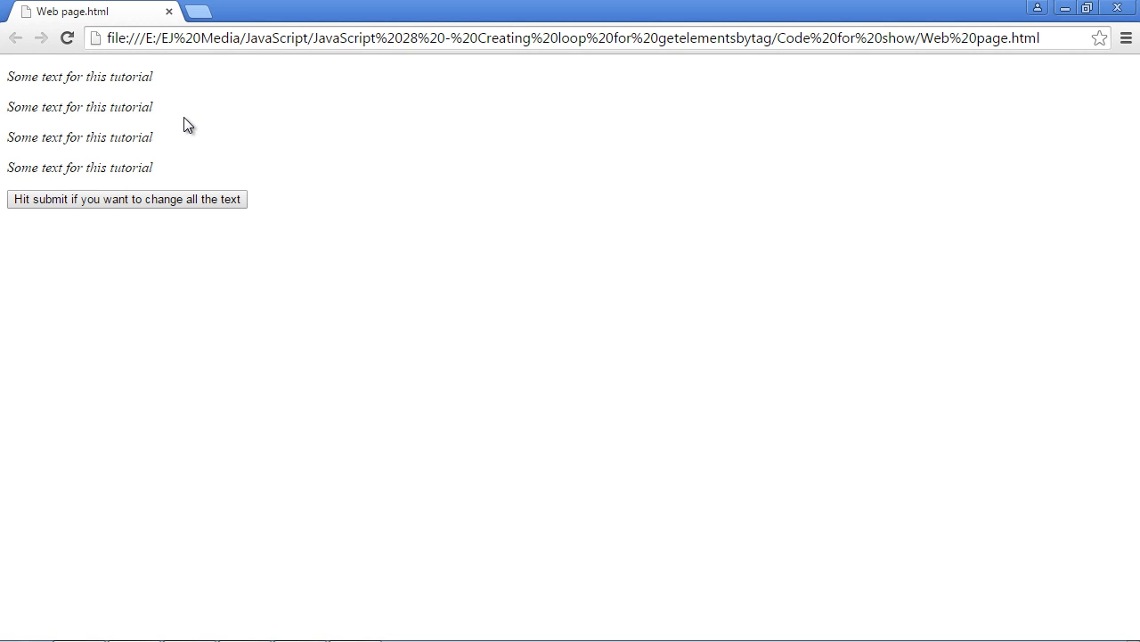